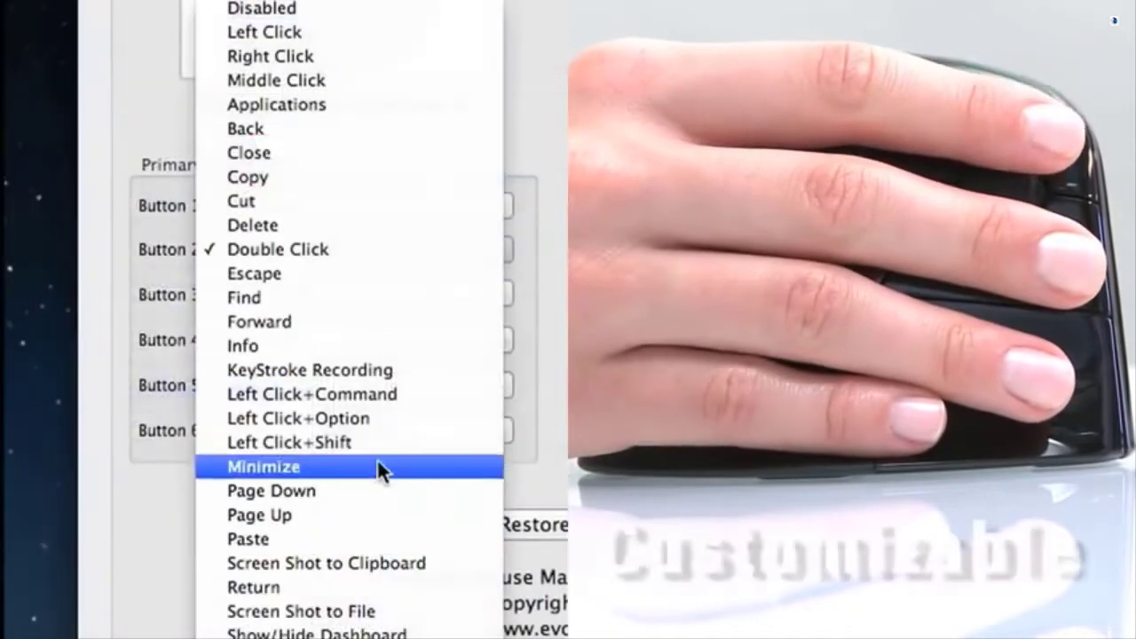
mouse_move(418, 111)
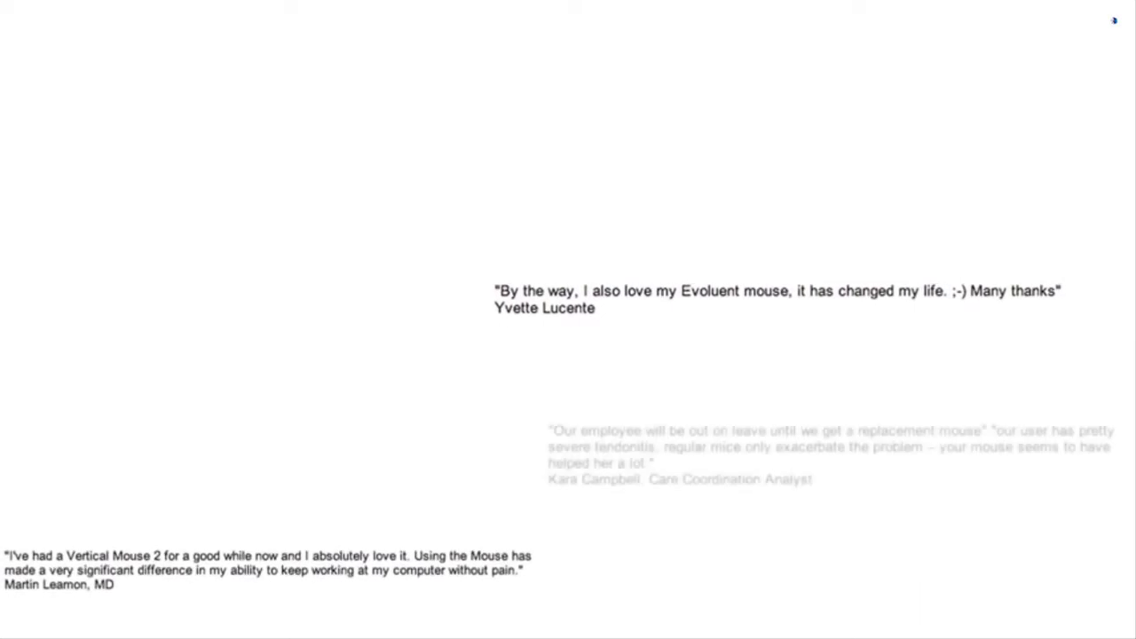
scroll(up, 3)
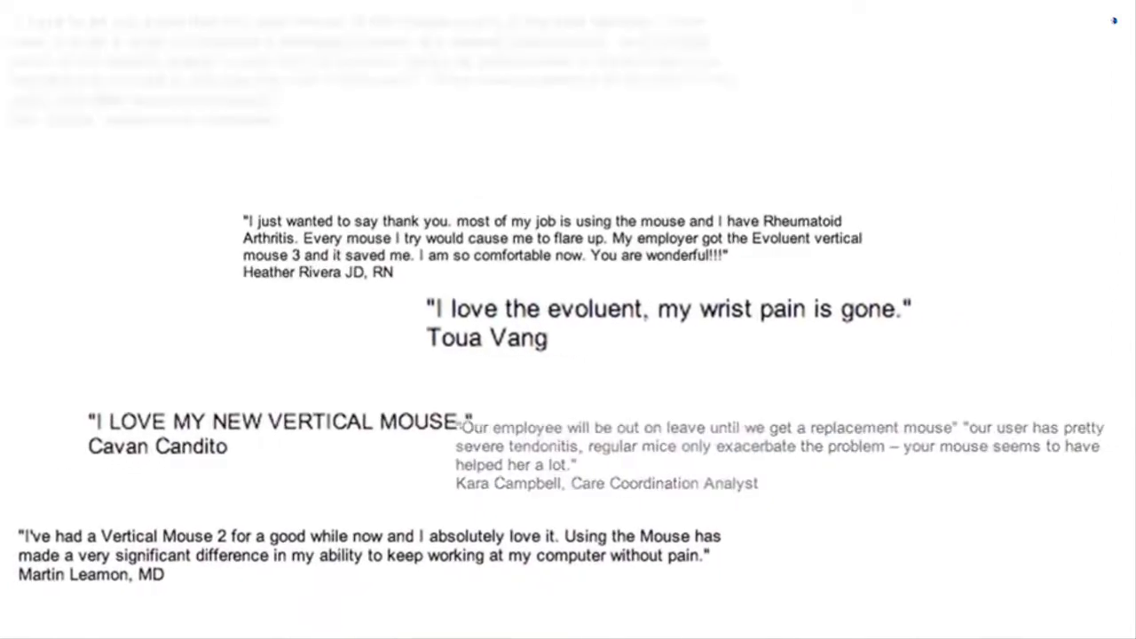
scroll(up, 3)
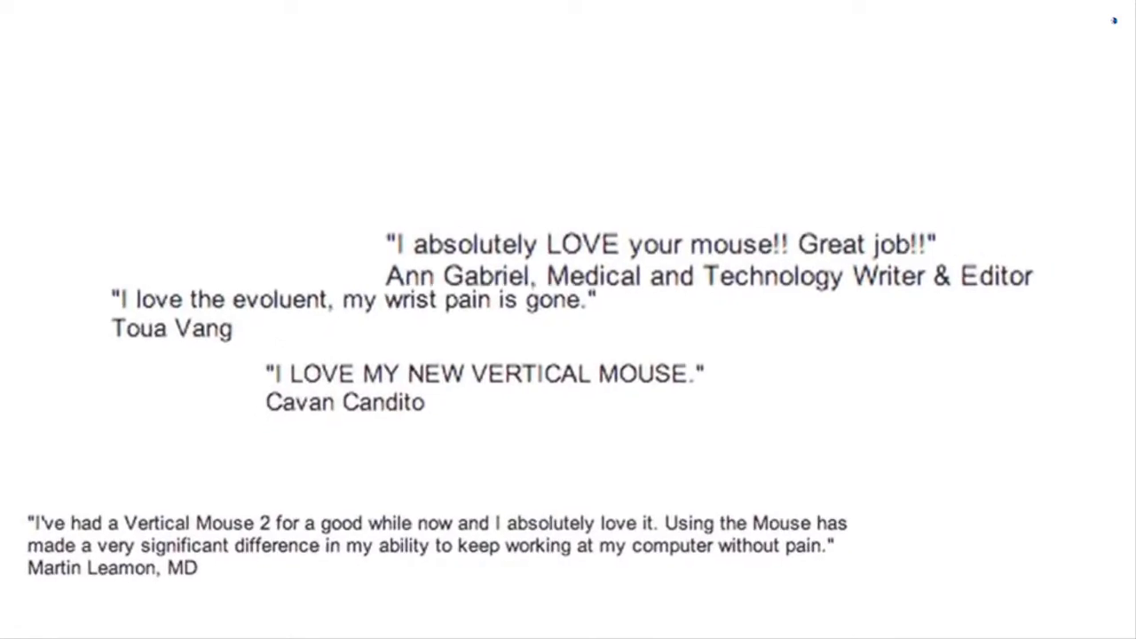